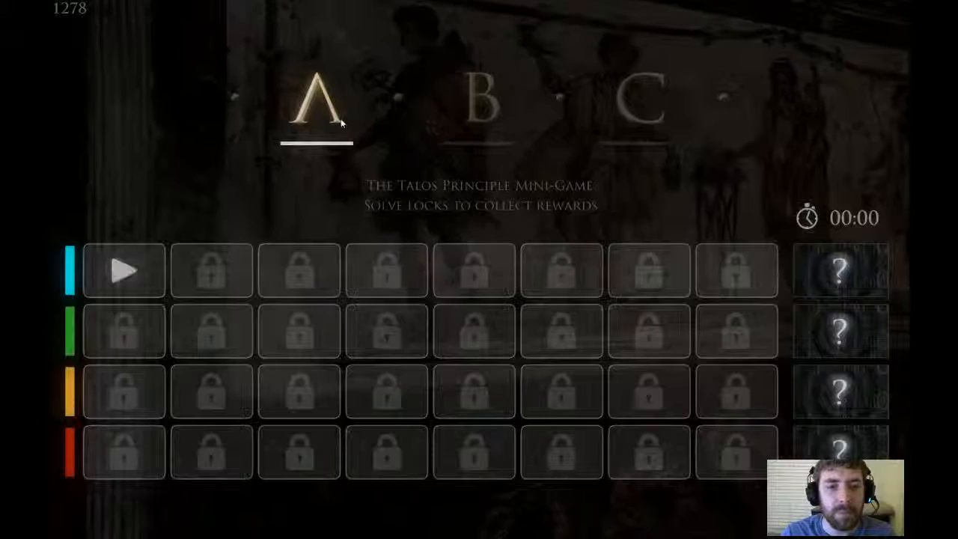
Start the first puzzle of the blue series from the level-select screen.
click(122, 270)
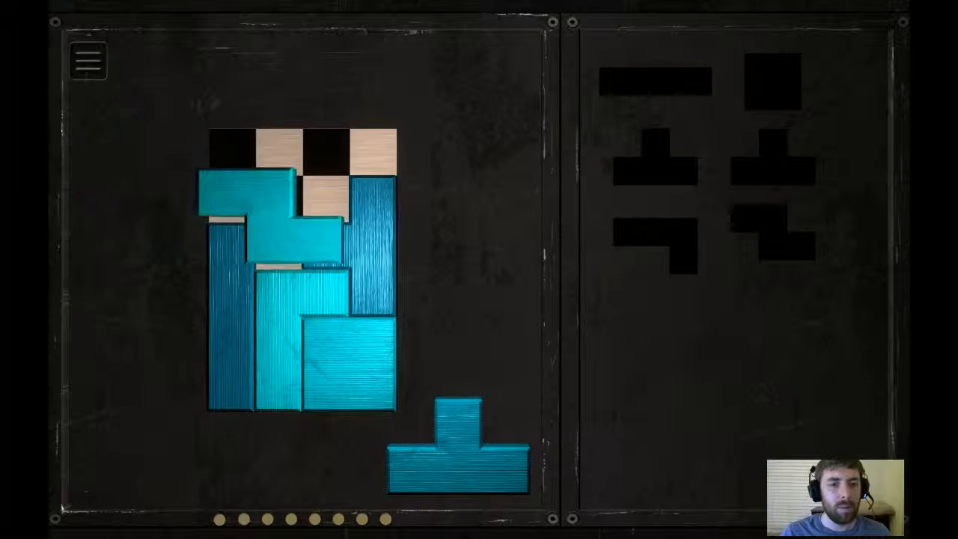
Reposition the pieces and fit the T-shaped tetromino into the board's lower gap.
drag(254, 210, 486, 217)
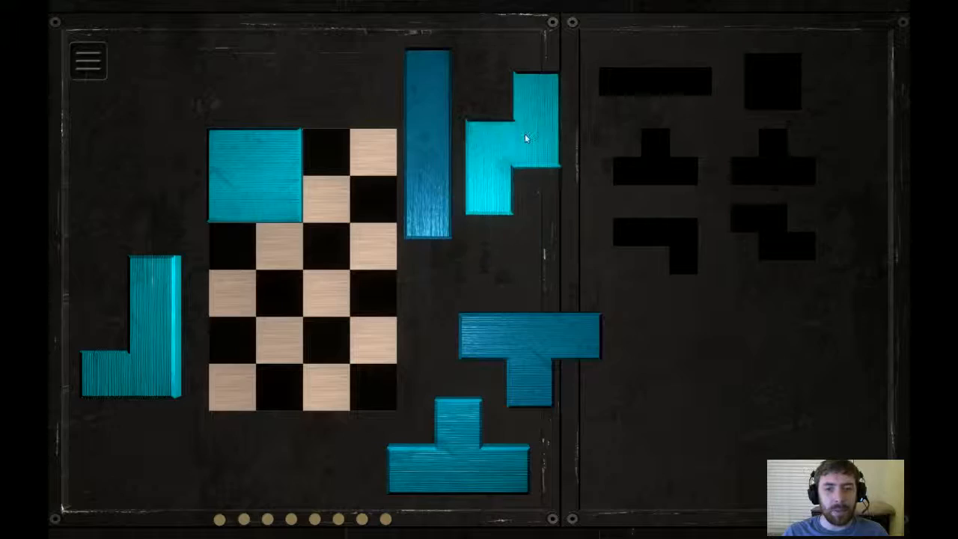
drag(262, 172, 307, 217)
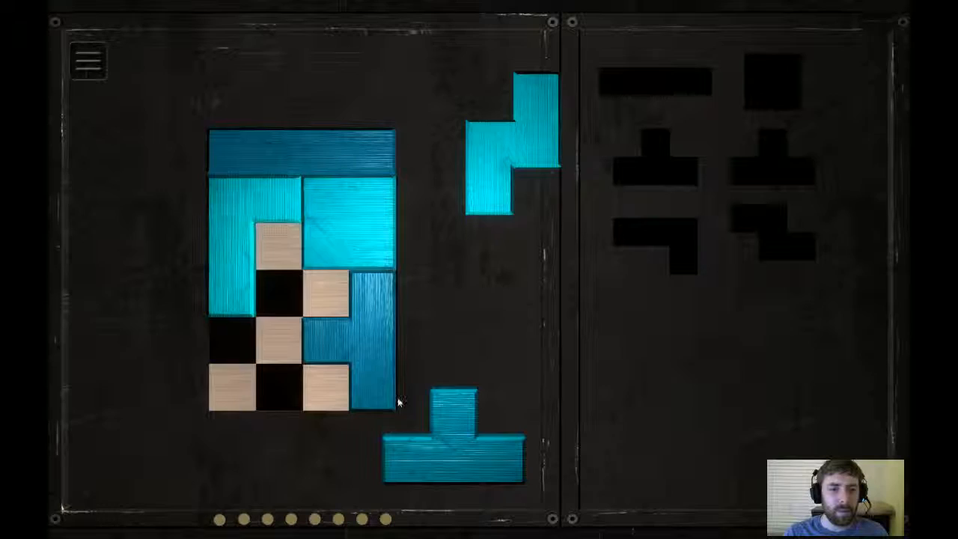
drag(452, 446, 315, 329)
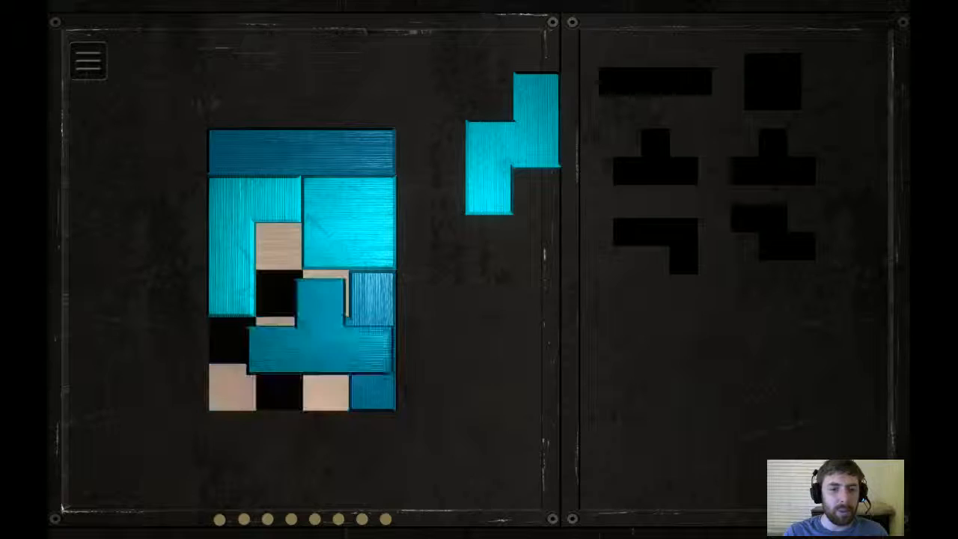